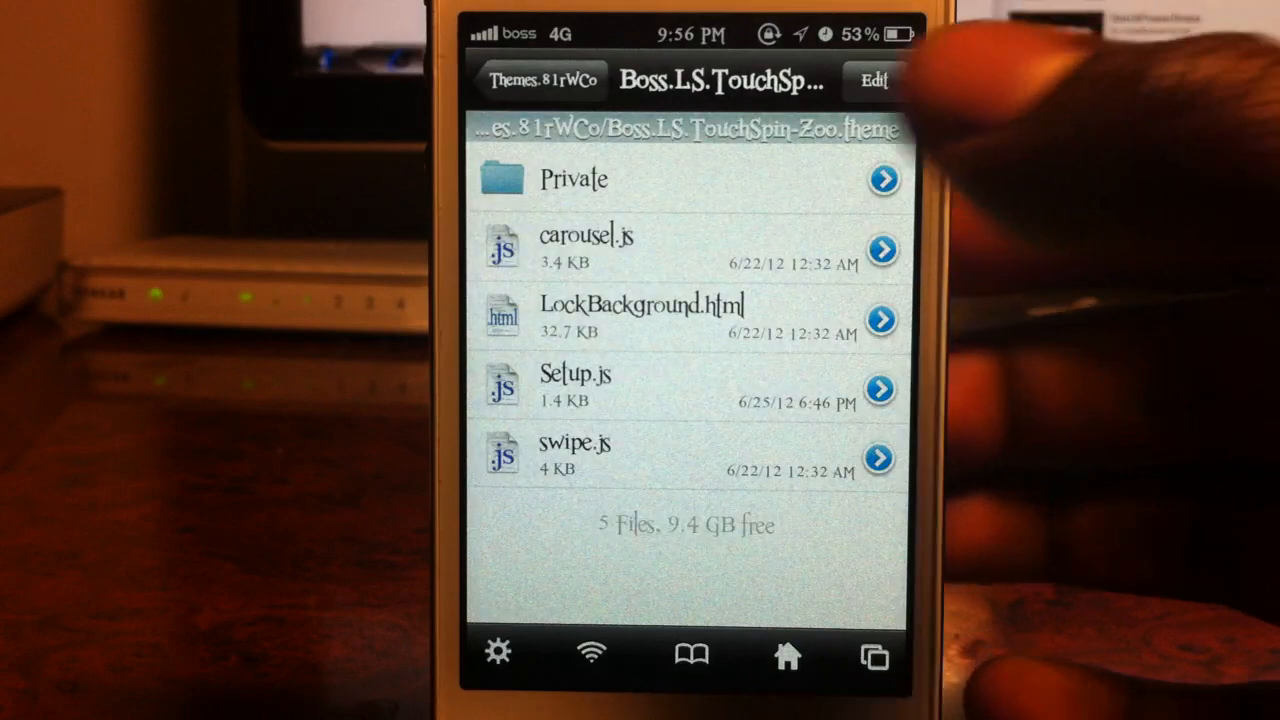
# Navigate from /var into stash and then the Themes.81rWCo folder.
pyautogui.click(540, 80)
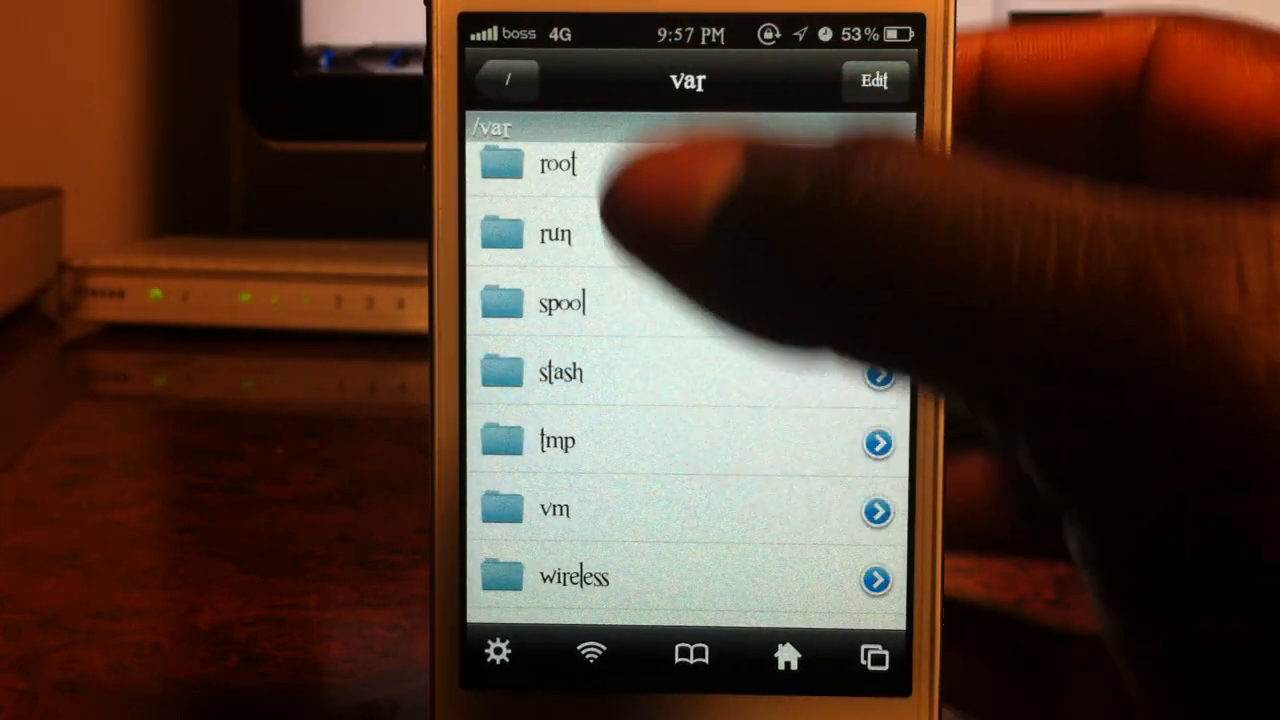
pyautogui.click(560, 371)
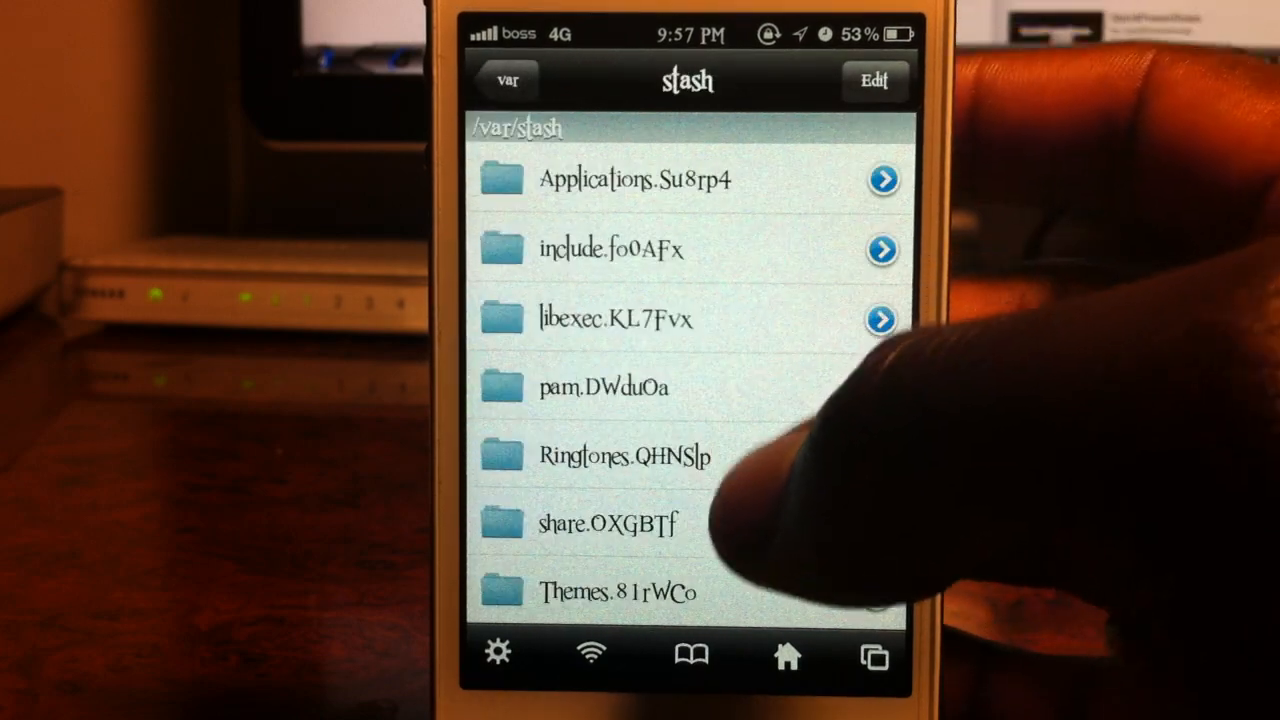
pyautogui.click(615, 591)
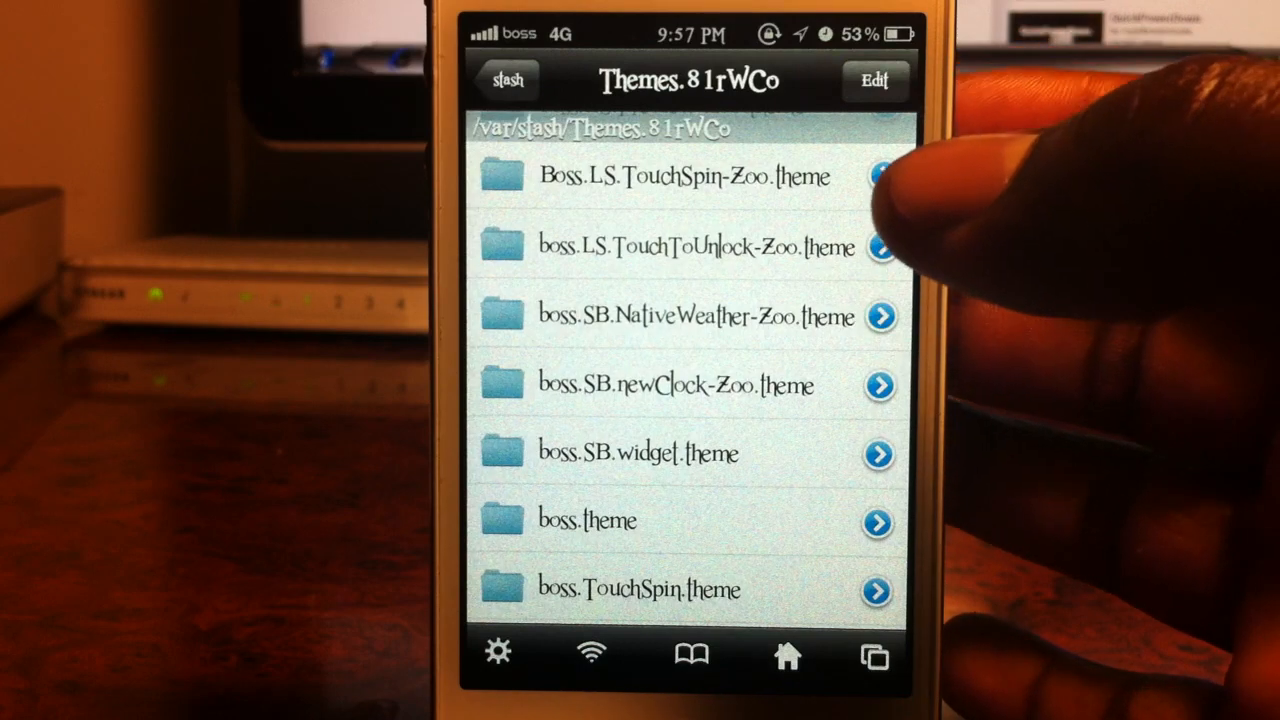
# Locate and enter the boss.LS.TouchToUnlock-Zoo.theme folder in the themes list.
pyautogui.scroll(3)
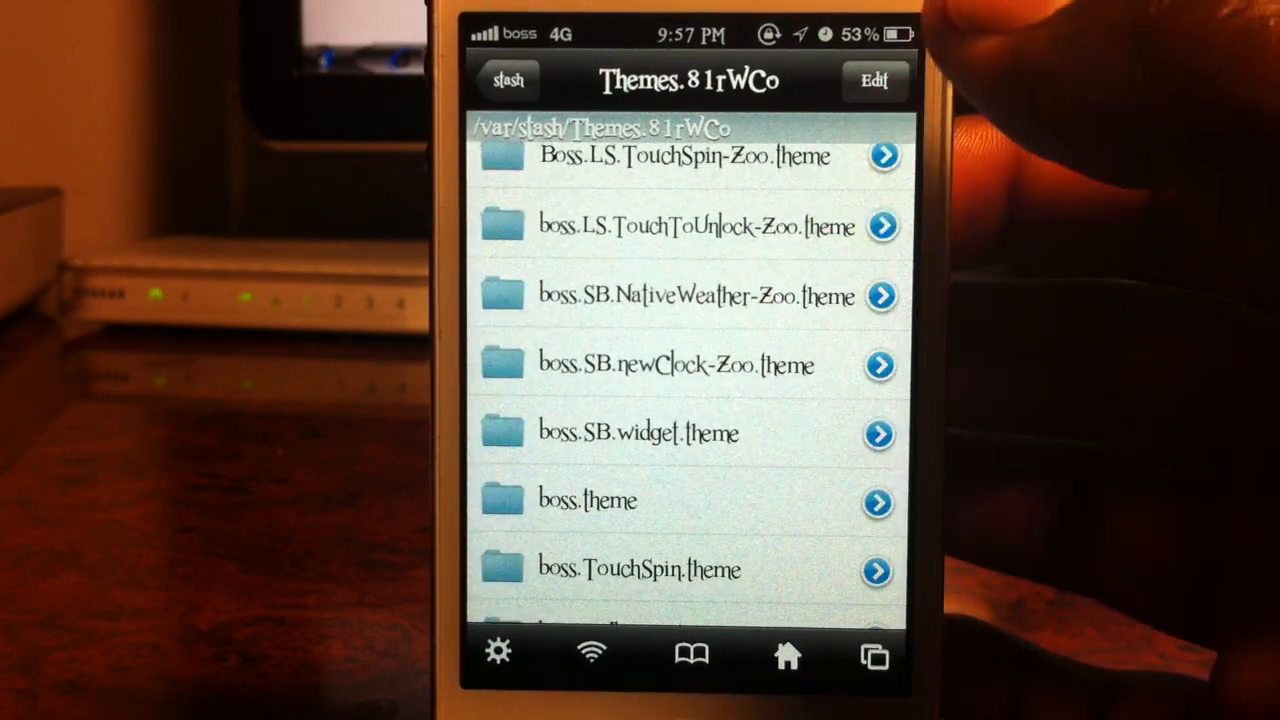
pyautogui.scroll(-3)
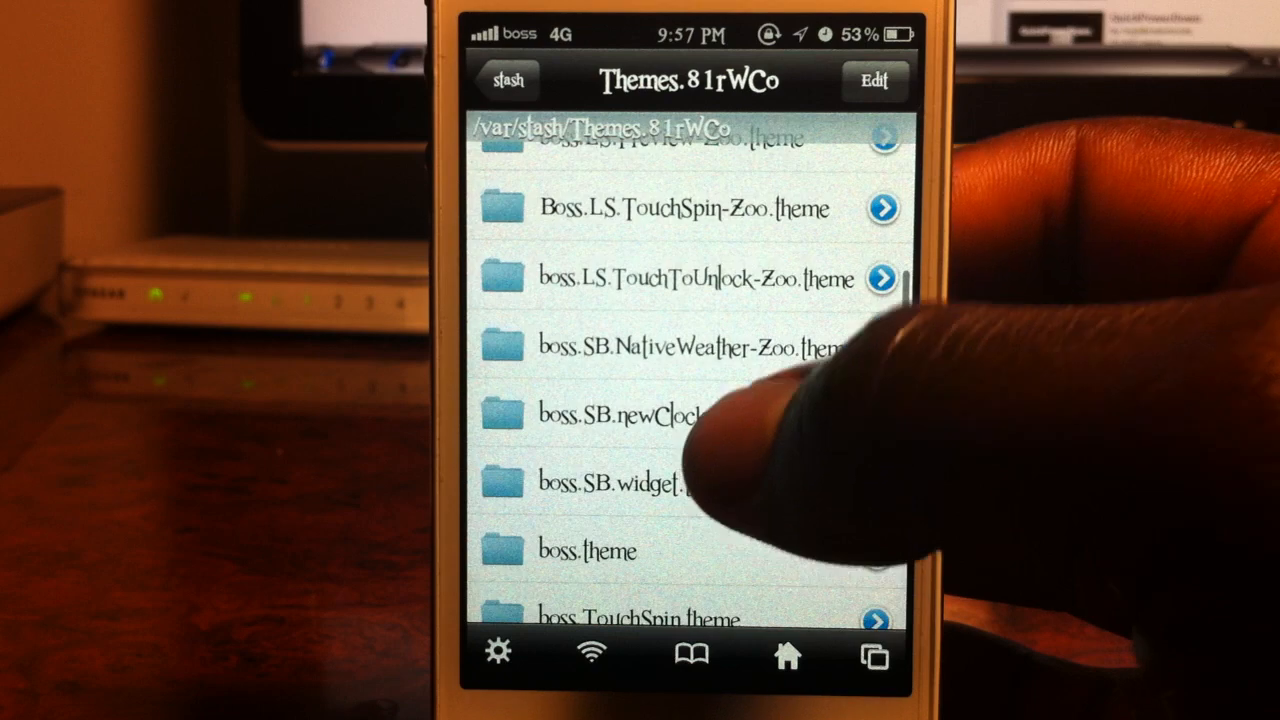
pyautogui.click(688, 278)
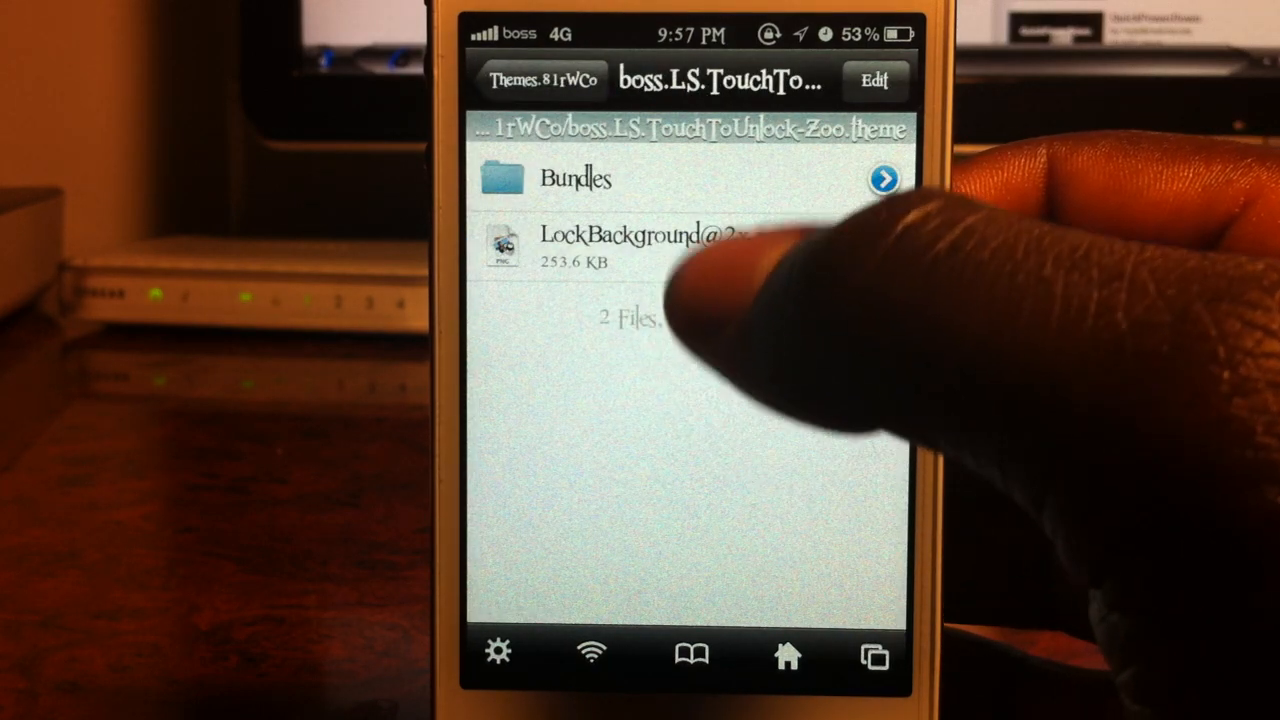
# Return to Themes.81rWCo and enter the Boss.LS.TouchSpin-Zoo.theme folder for its Setup.js.
pyautogui.click(640, 245)
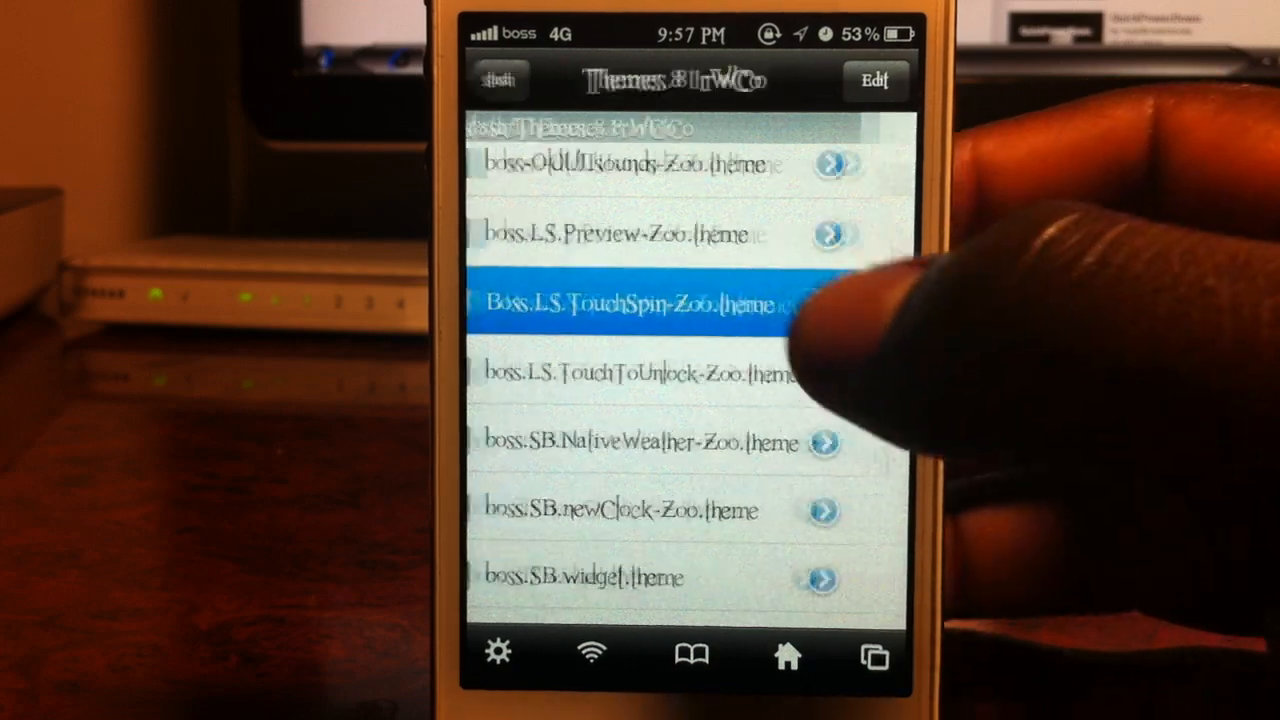
pyautogui.click(640, 304)
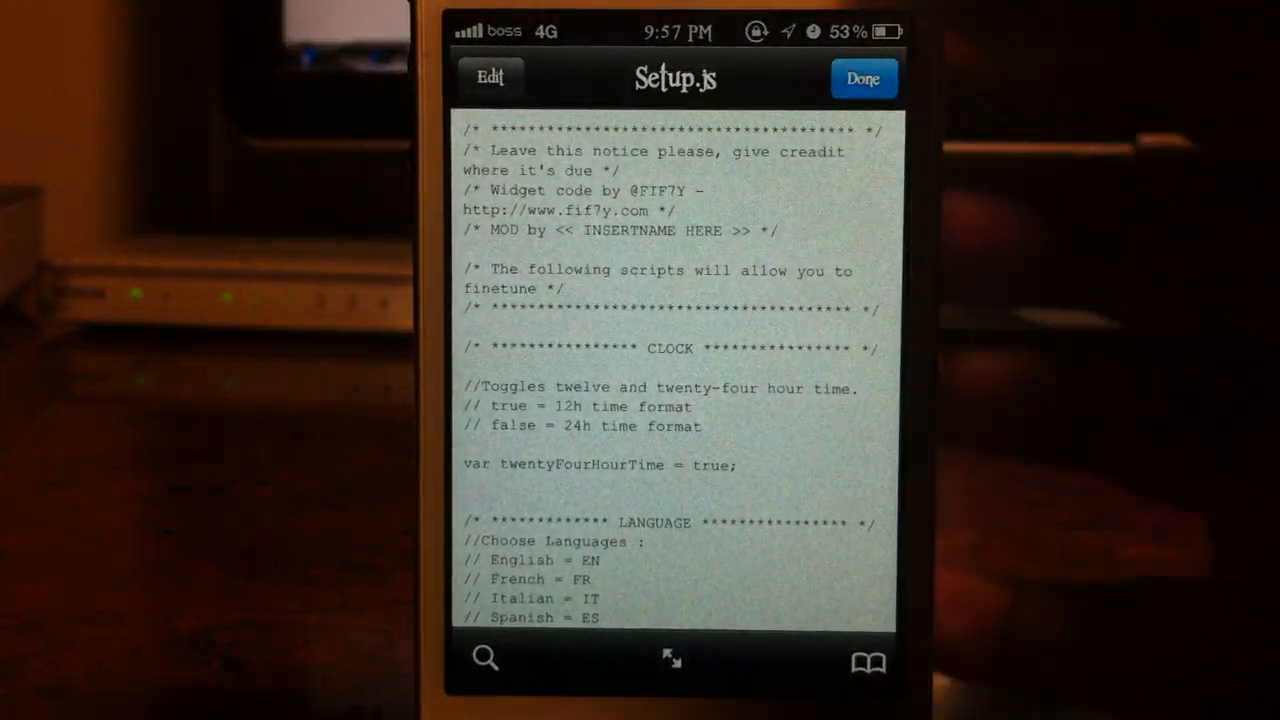
# Scroll through Setup.js past the language and weather location sections.
pyautogui.scroll(3)
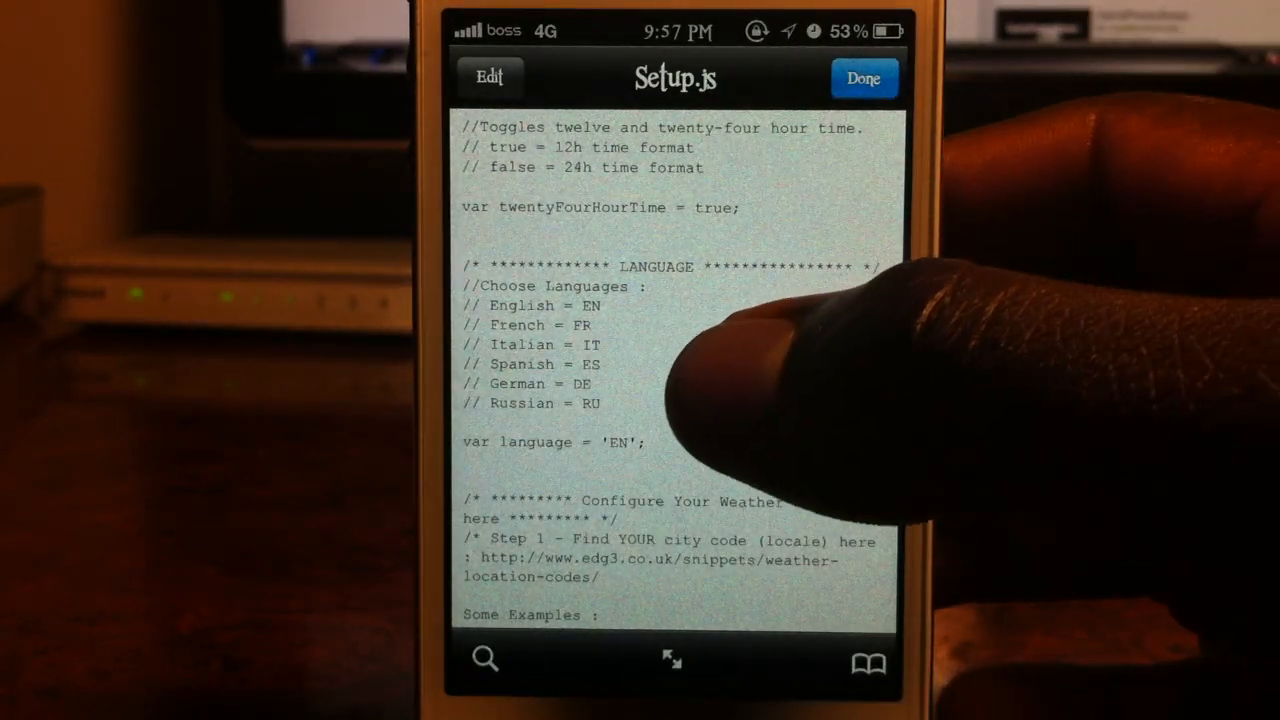
pyautogui.moveTo(700, 480)
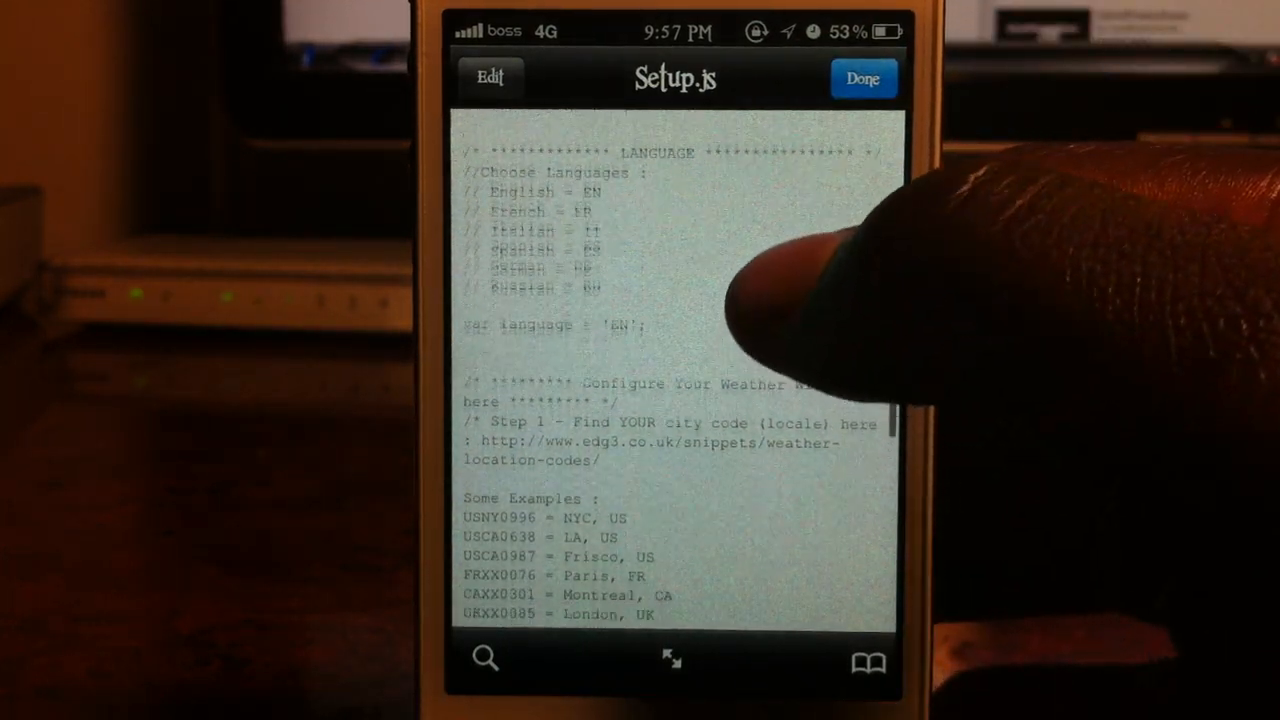
pyautogui.scroll(-3)
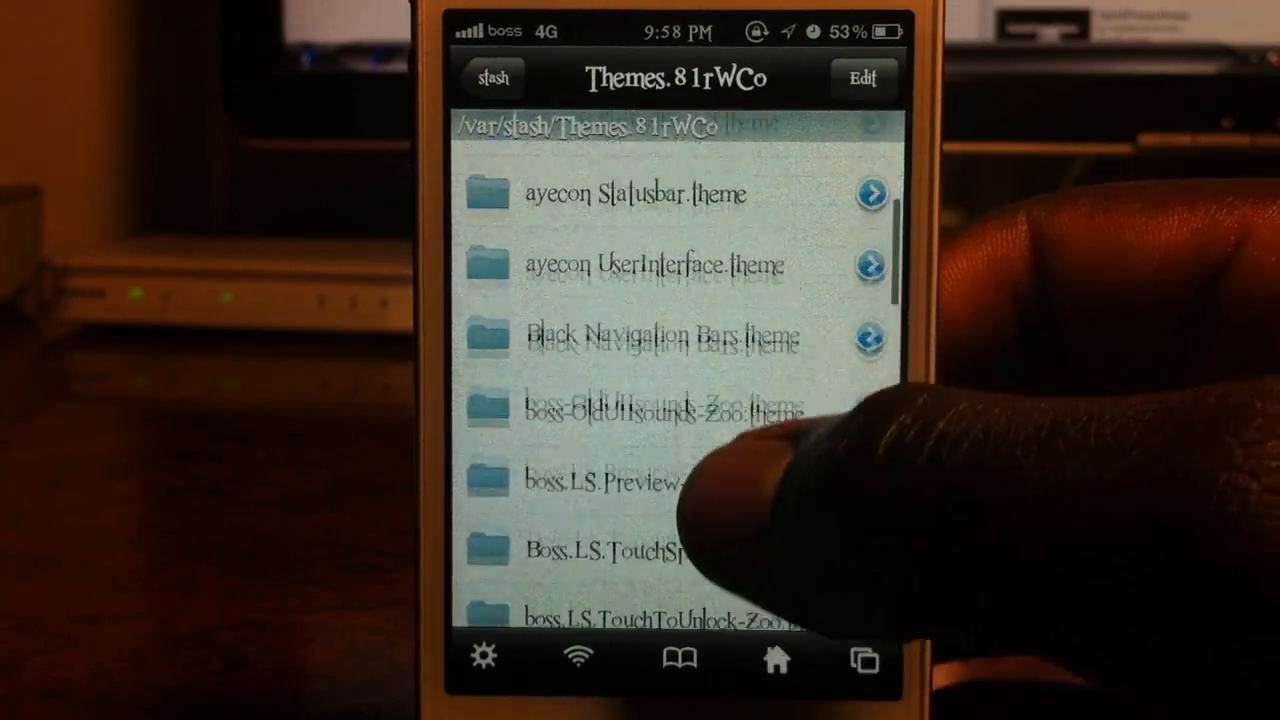
# Scroll the Themes.81rWCo list and load the widget theme's Setup.js in the editor.
pyautogui.scroll(-3)
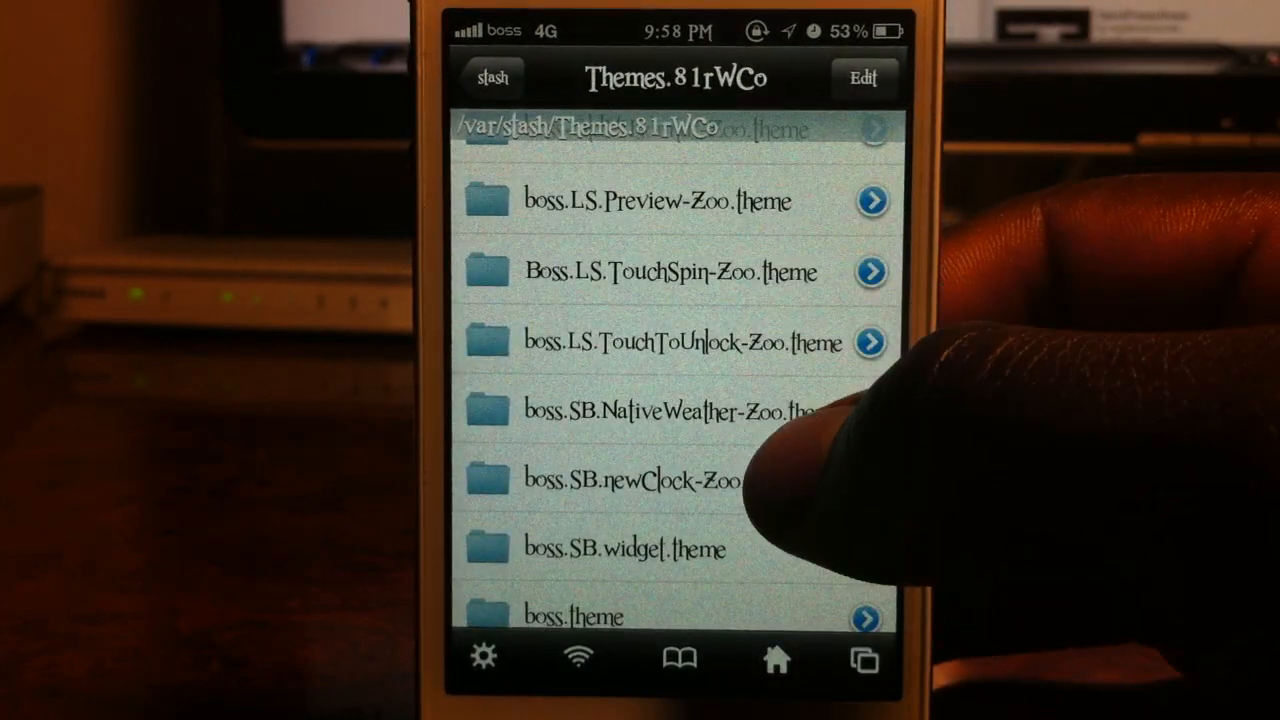
pyautogui.scroll(-3)
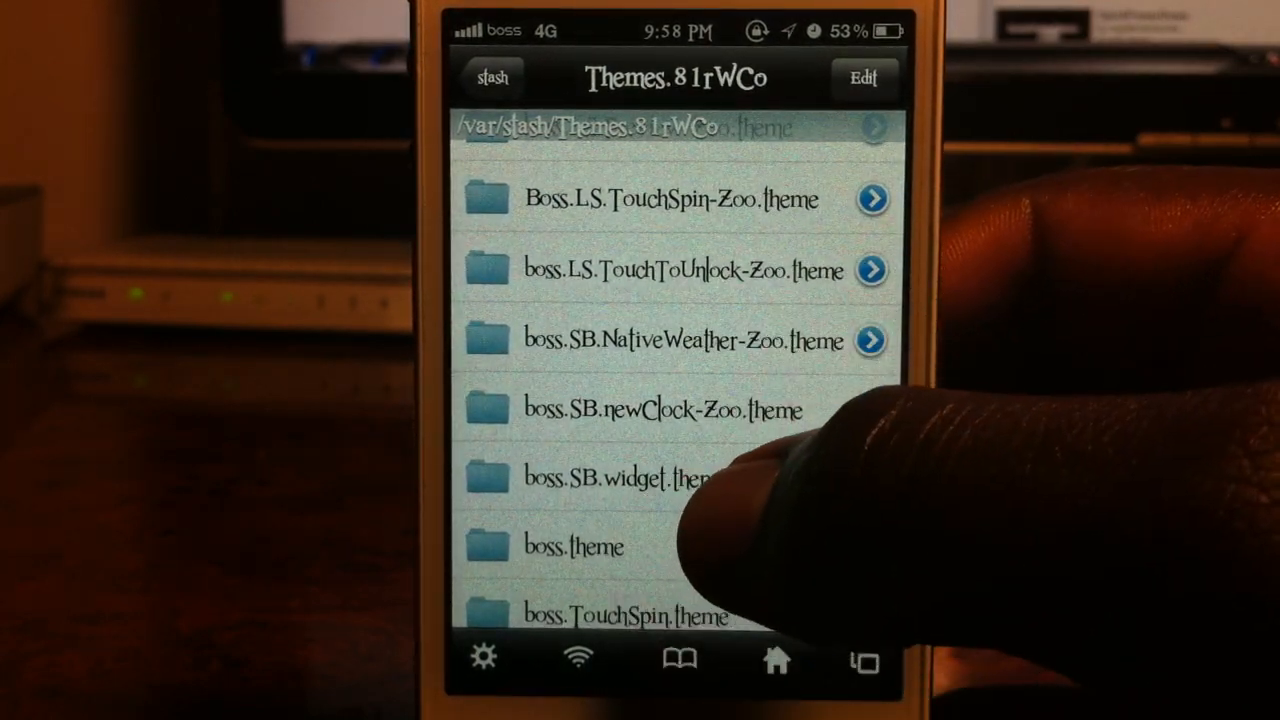
pyautogui.click(620, 478)
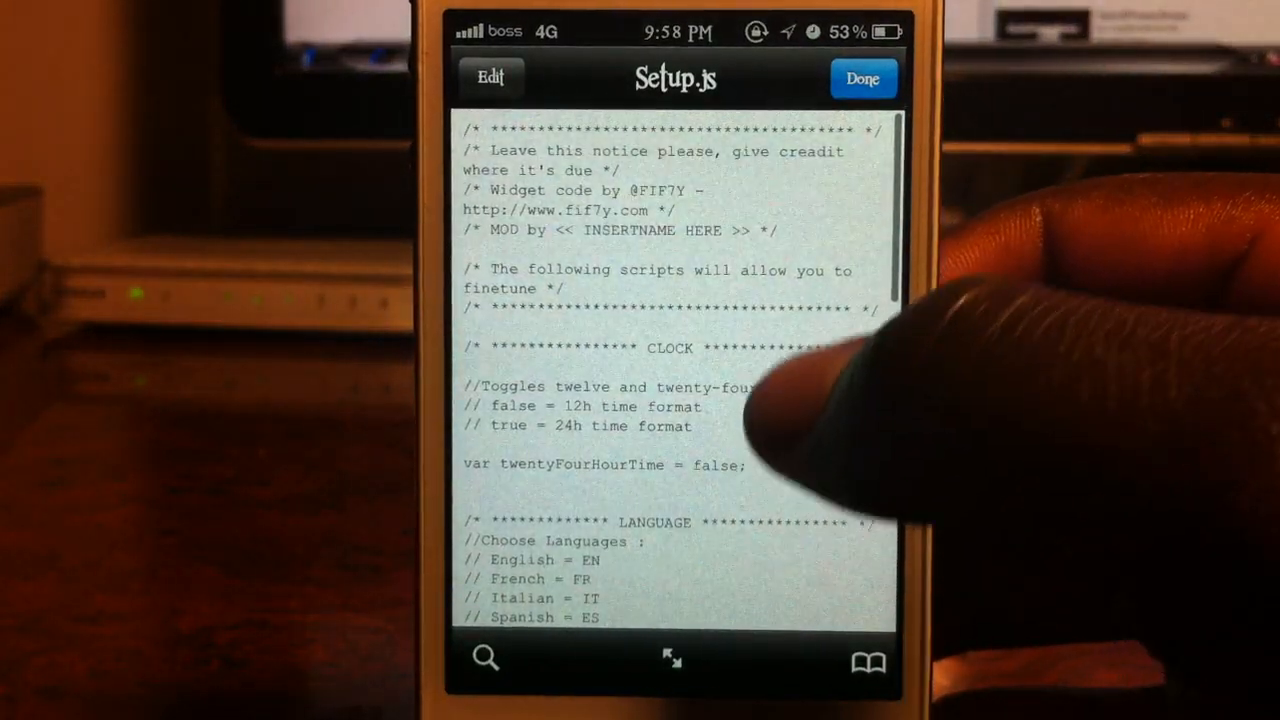
# Swipe through the home screen pages to show the Boss theme with its clock widget.
pyautogui.scroll(-3)
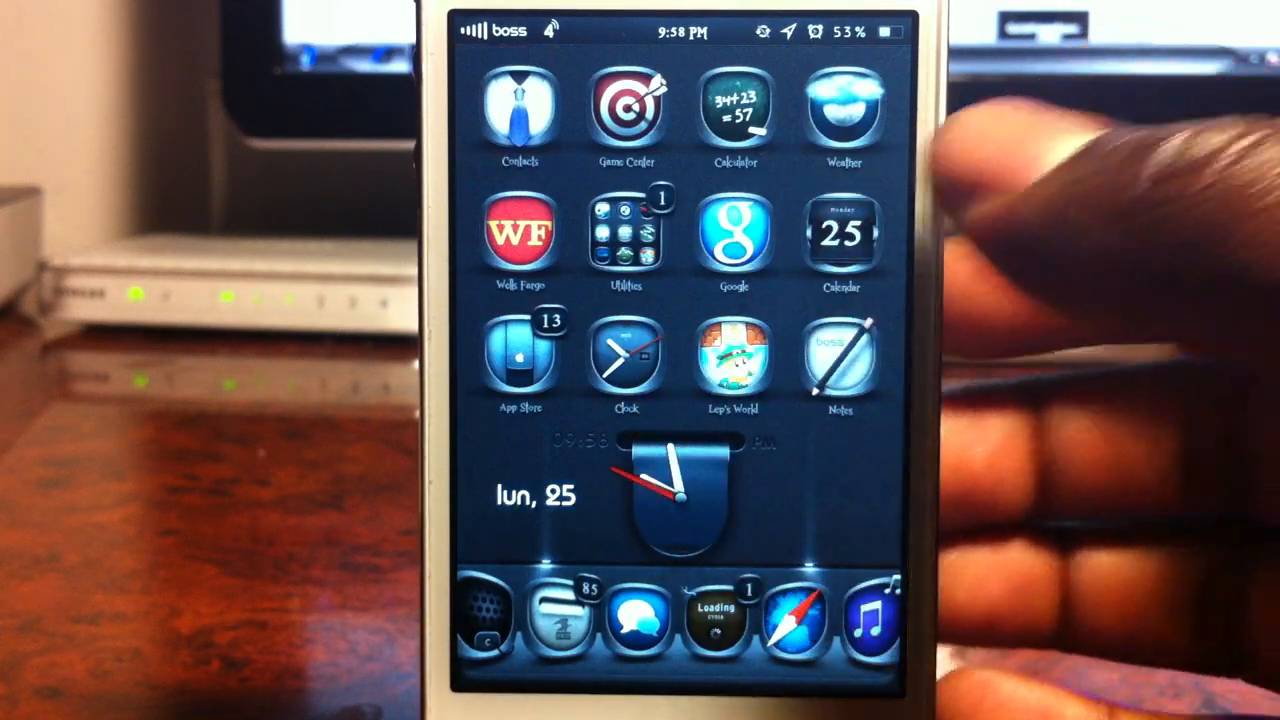
pyautogui.hscroll(-3)
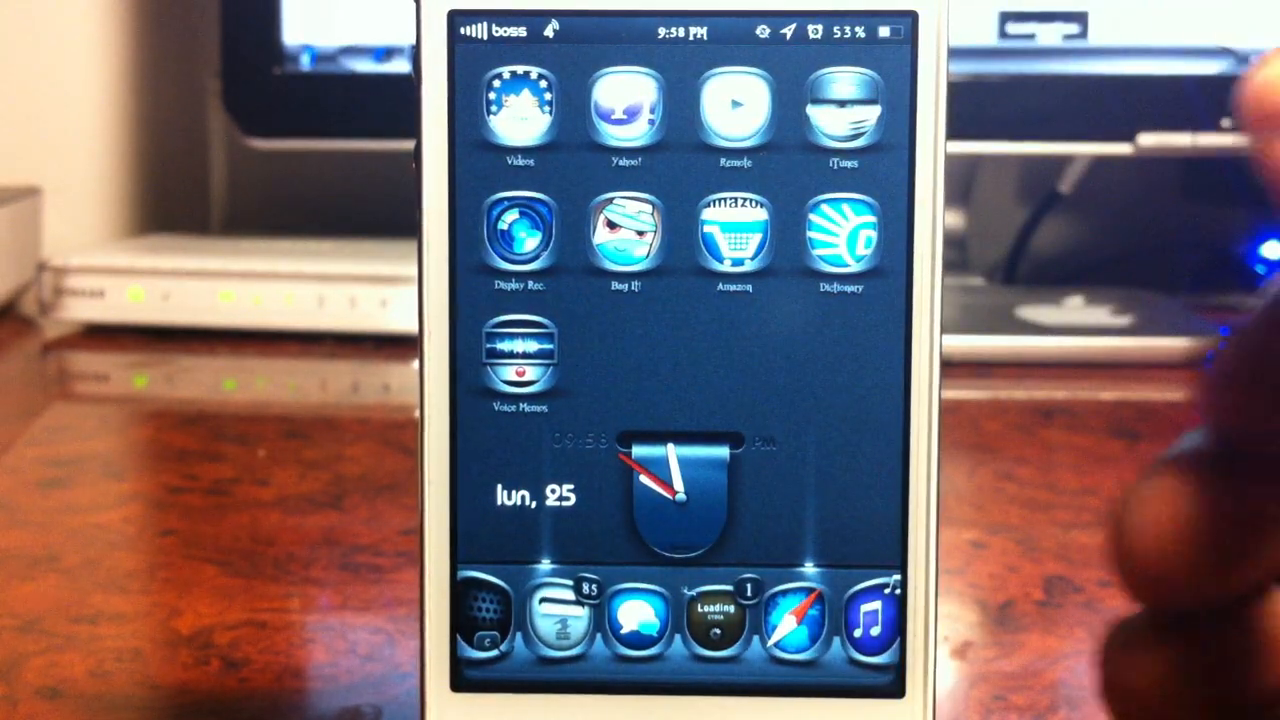
pyautogui.hscroll(3)
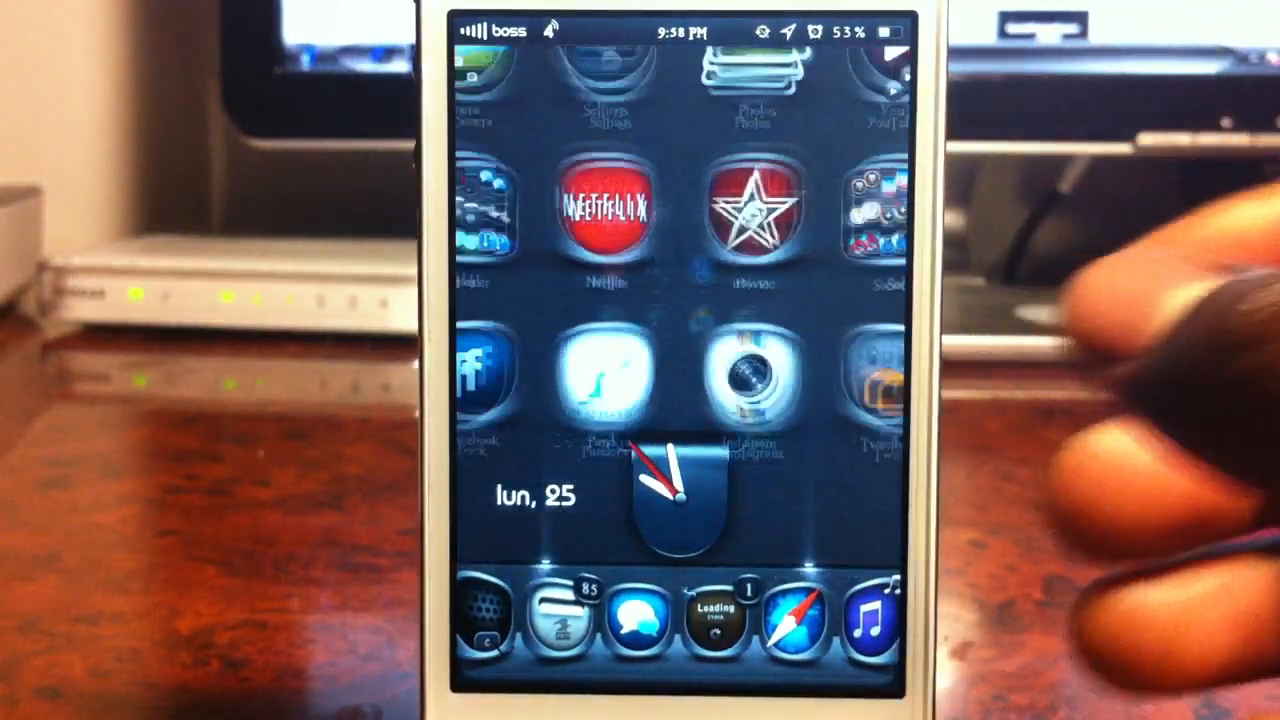